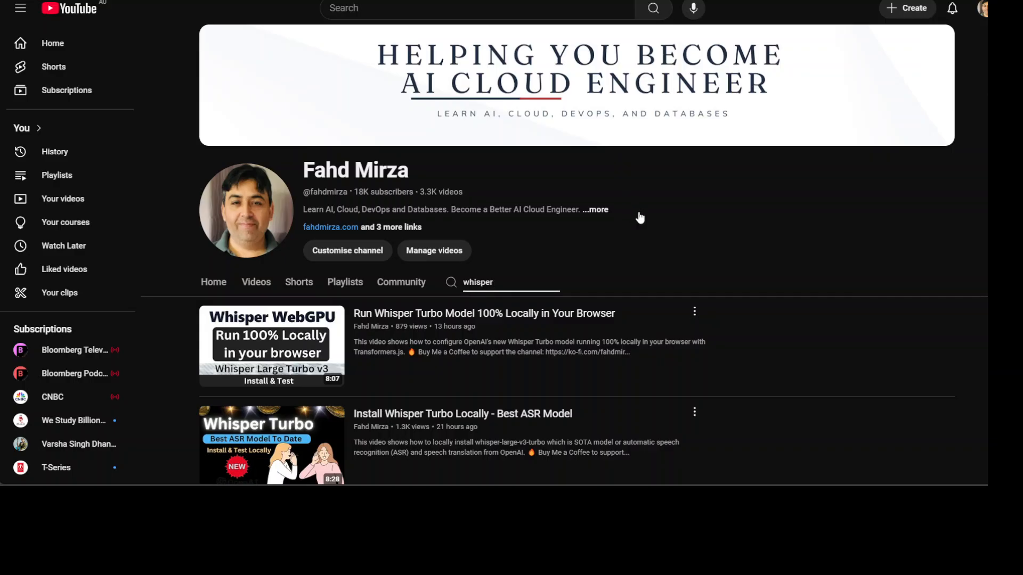
pyautogui.moveTo(812, 326)
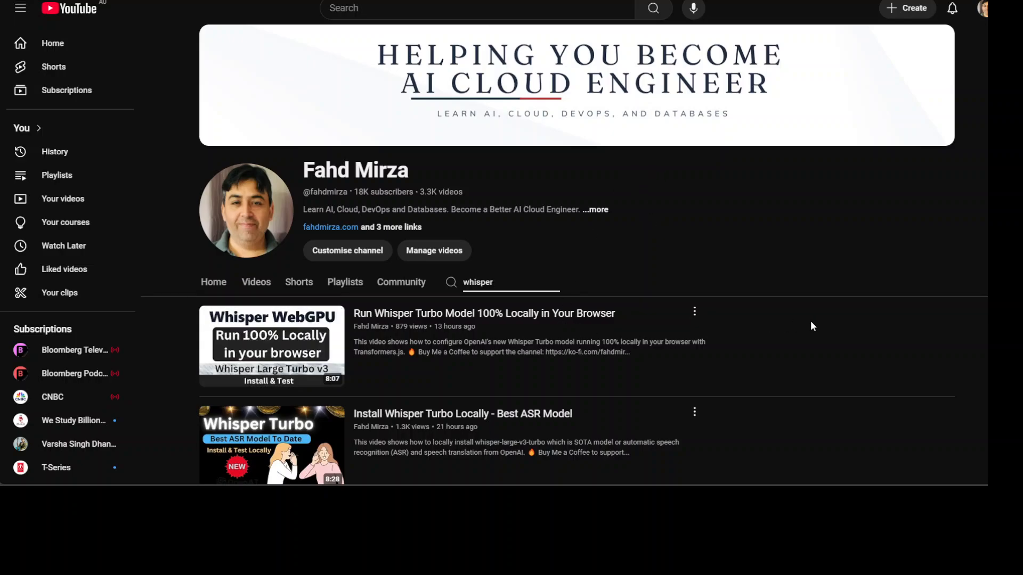
pyautogui.moveTo(806, 321)
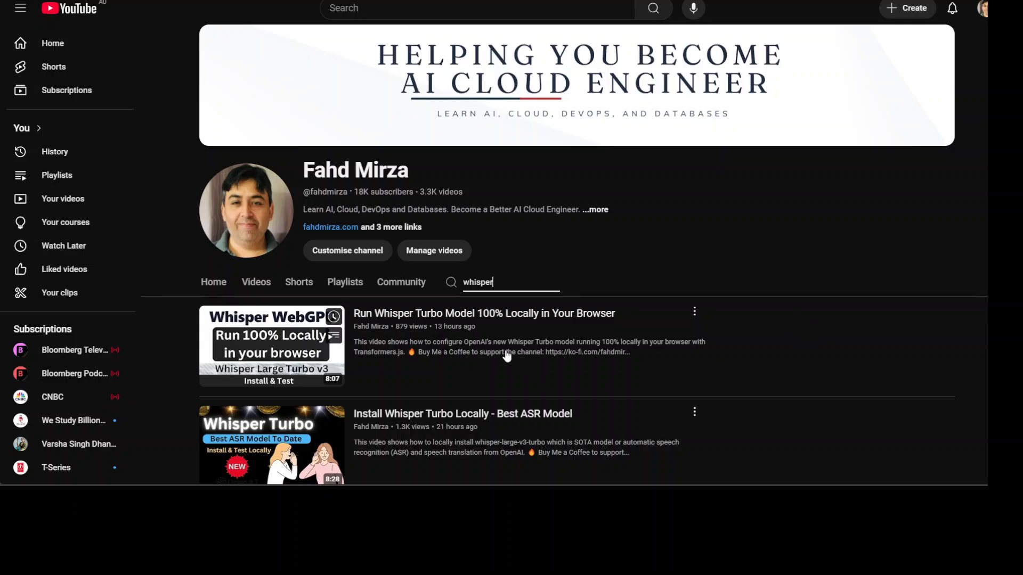
pyautogui.moveTo(670, 311)
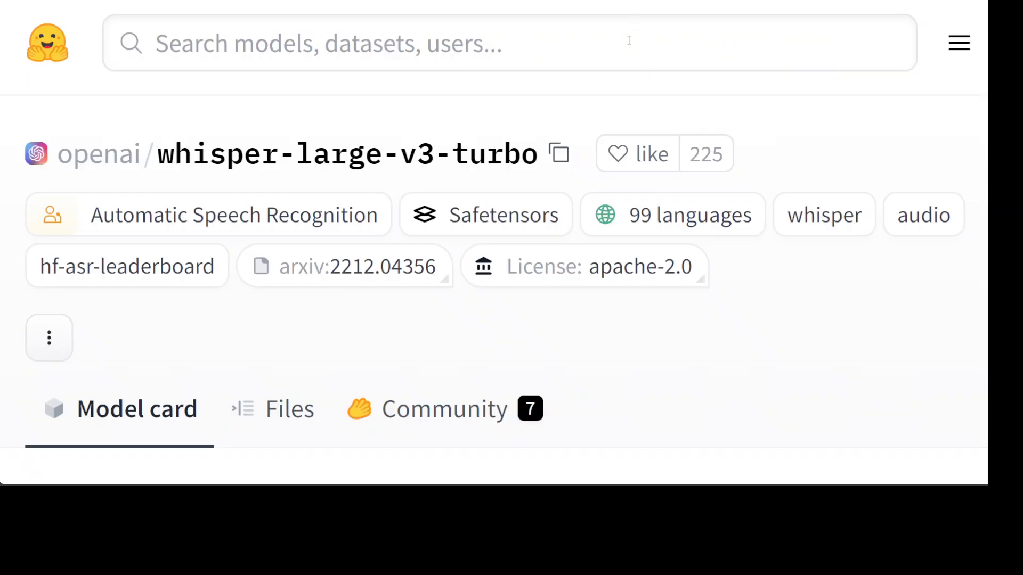
pyautogui.moveTo(632, 66)
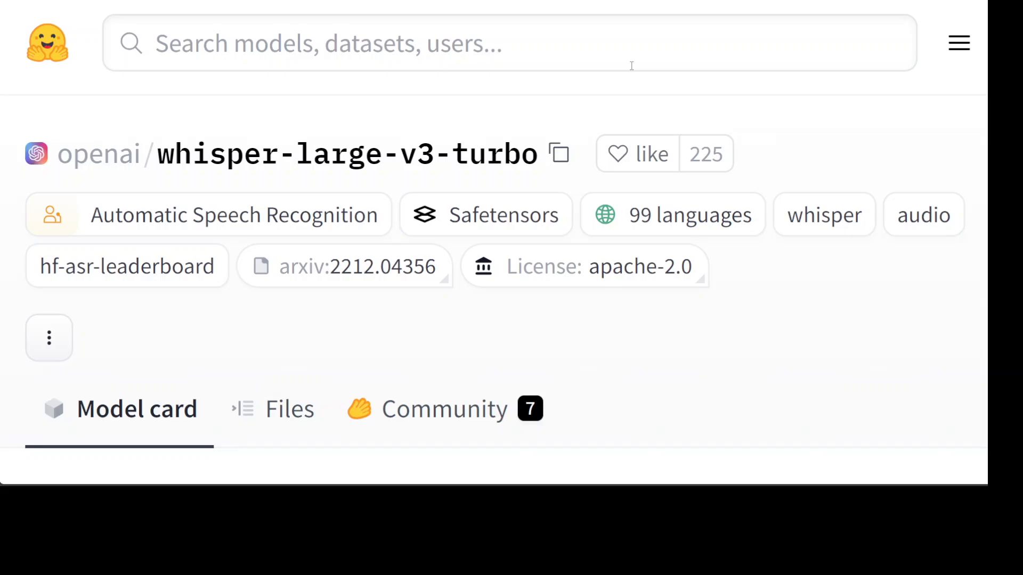
pyautogui.moveTo(631, 60)
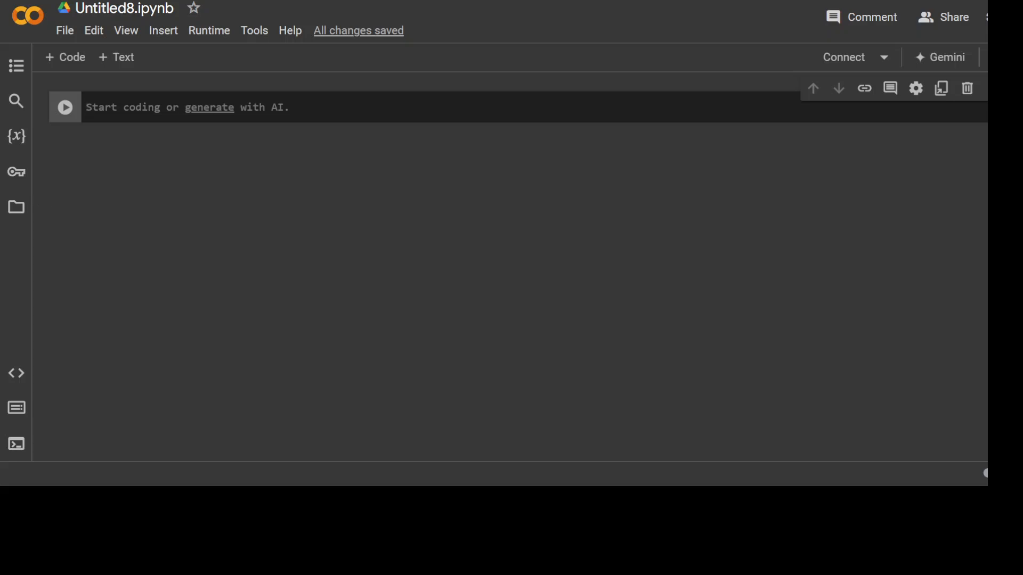
pyautogui.moveTo(419, 180)
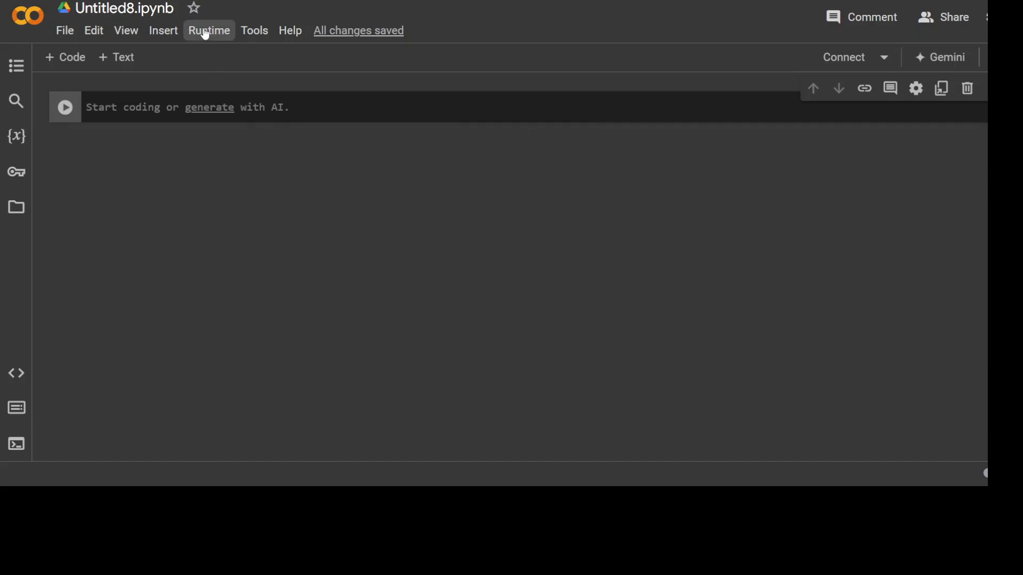
# Change the runtime's hardware accelerator to T4 GPU and save.
pyautogui.click(209, 29)
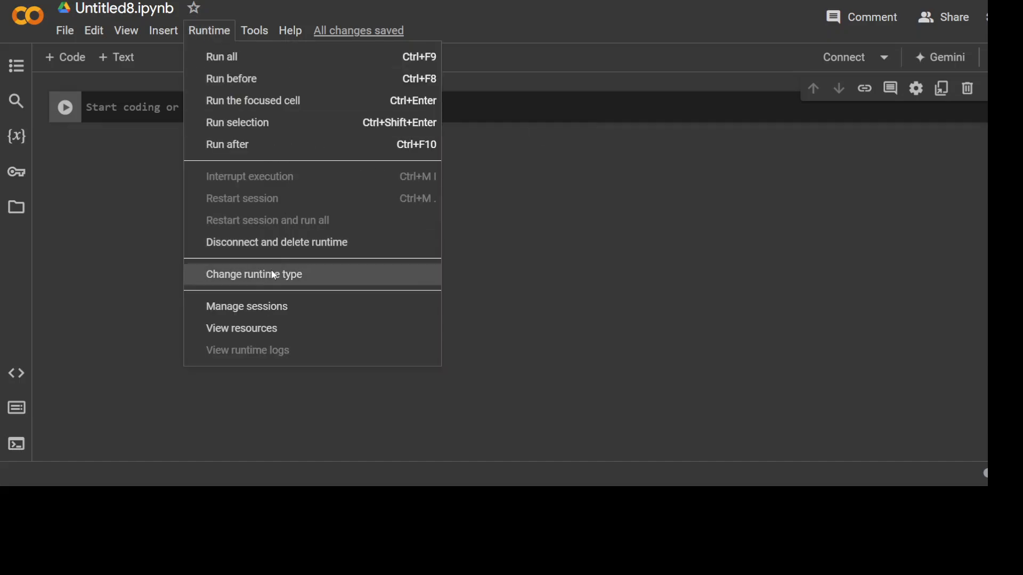
pyautogui.click(253, 275)
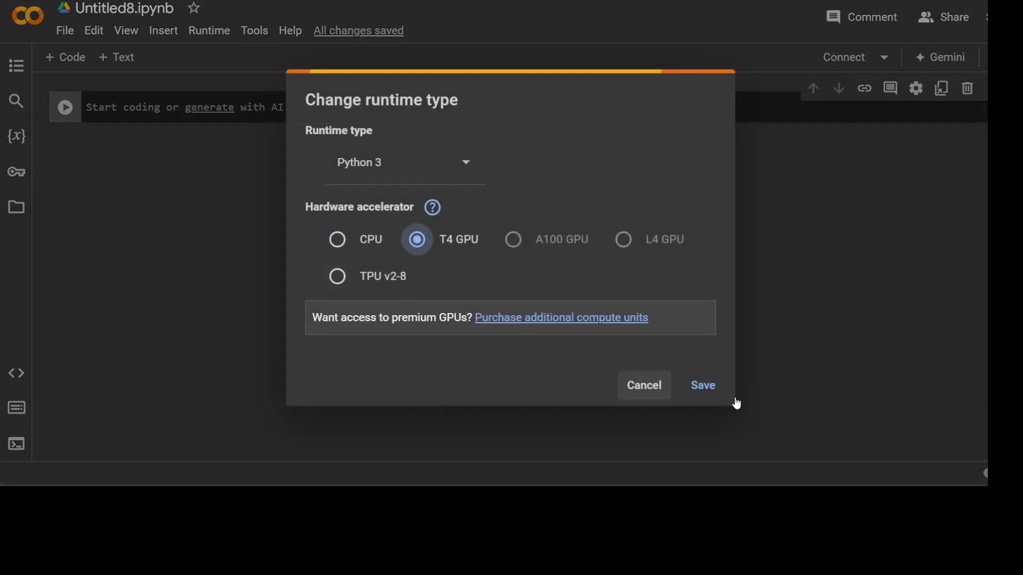
pyautogui.click(703, 385)
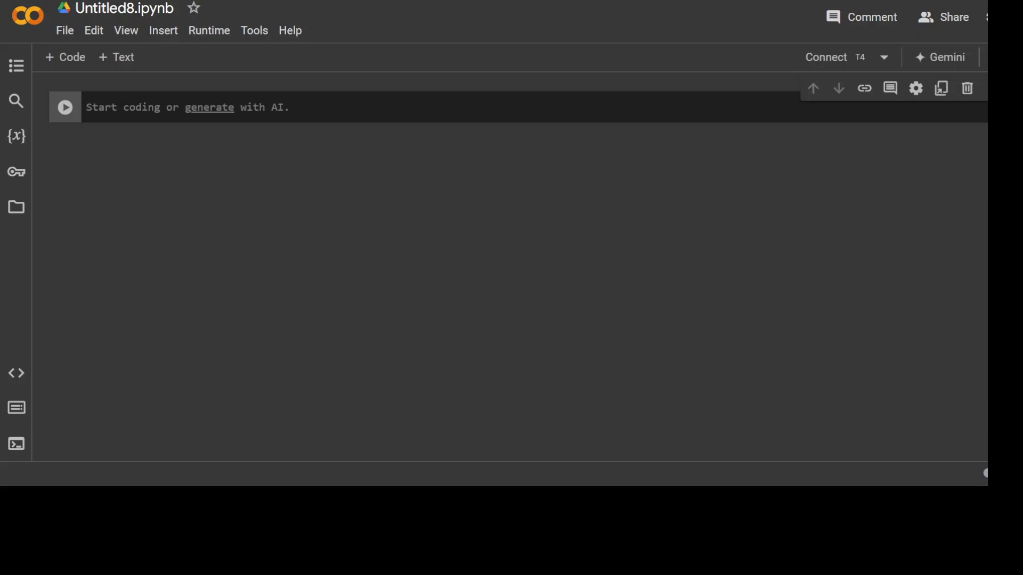
pyautogui.moveTo(419, 162)
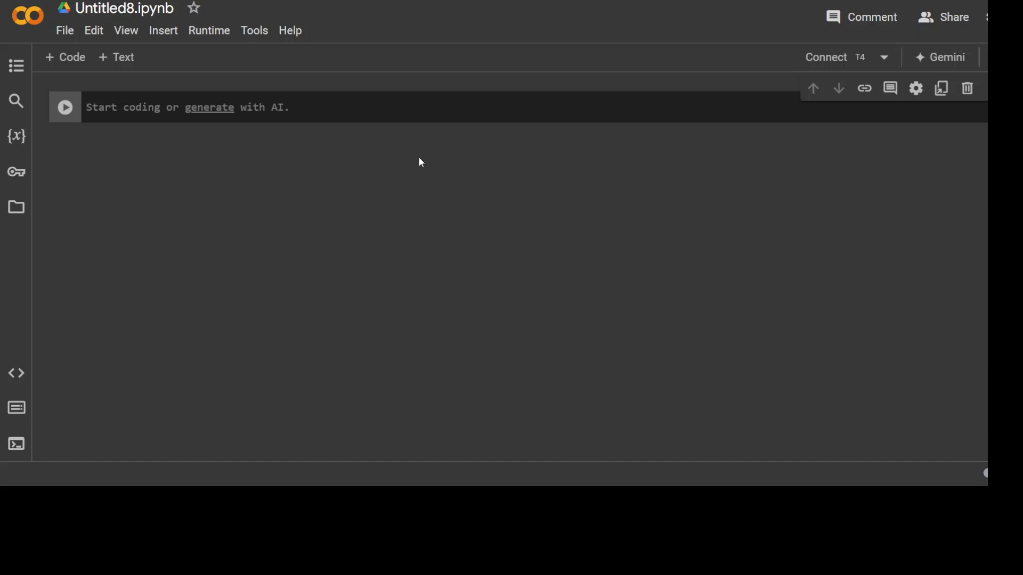
# Run the %%capture cell installing Transformers from GitHub and Gradio, then add a new code cell.
pyautogui.write('%%capture')
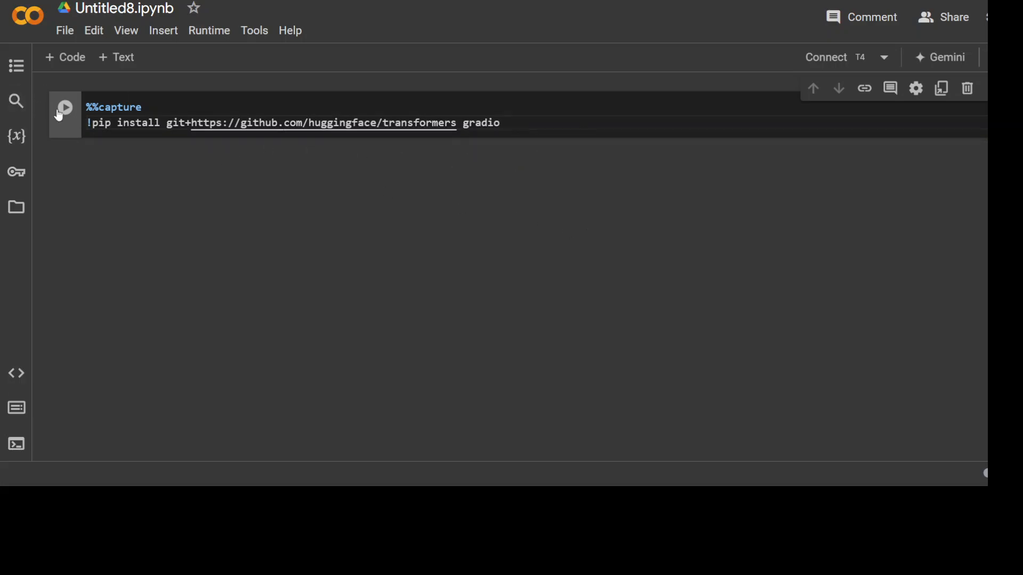
pyautogui.click(65, 108)
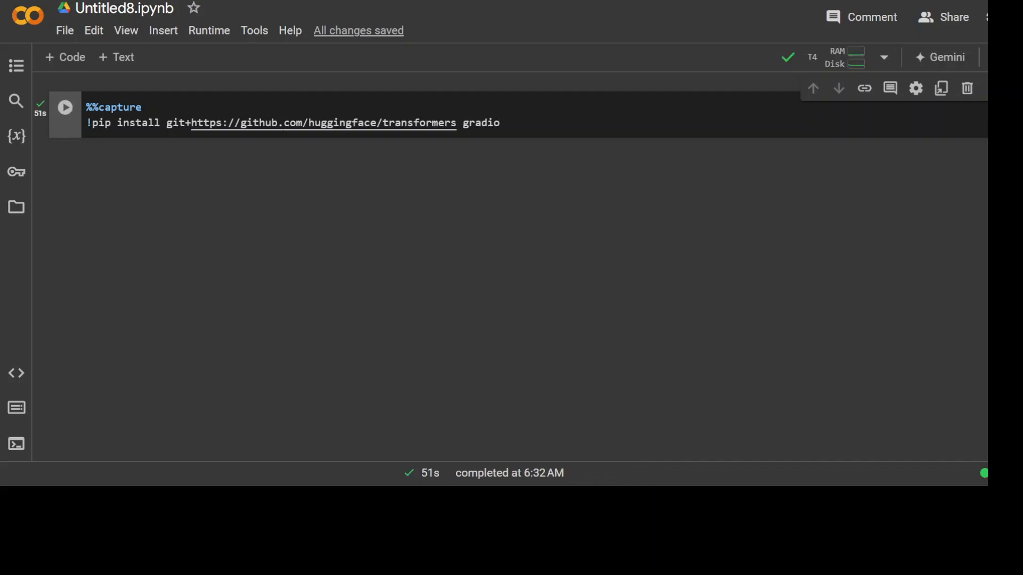
pyautogui.click(65, 56)
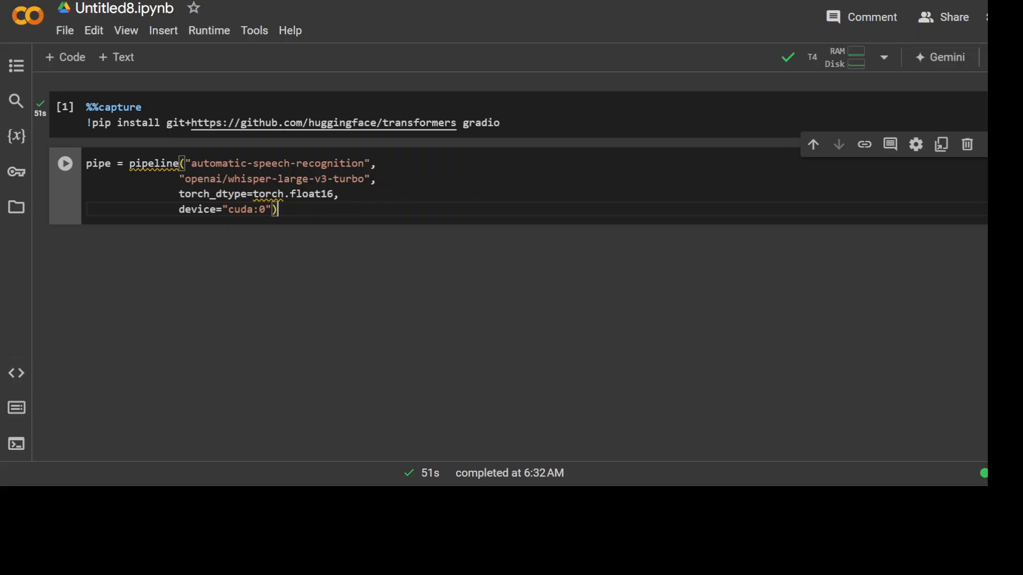
# Run the cell loading the whisper-large-v3-turbo pipeline in float16 on cuda:0, downloading the model files.
pyautogui.click(63, 163)
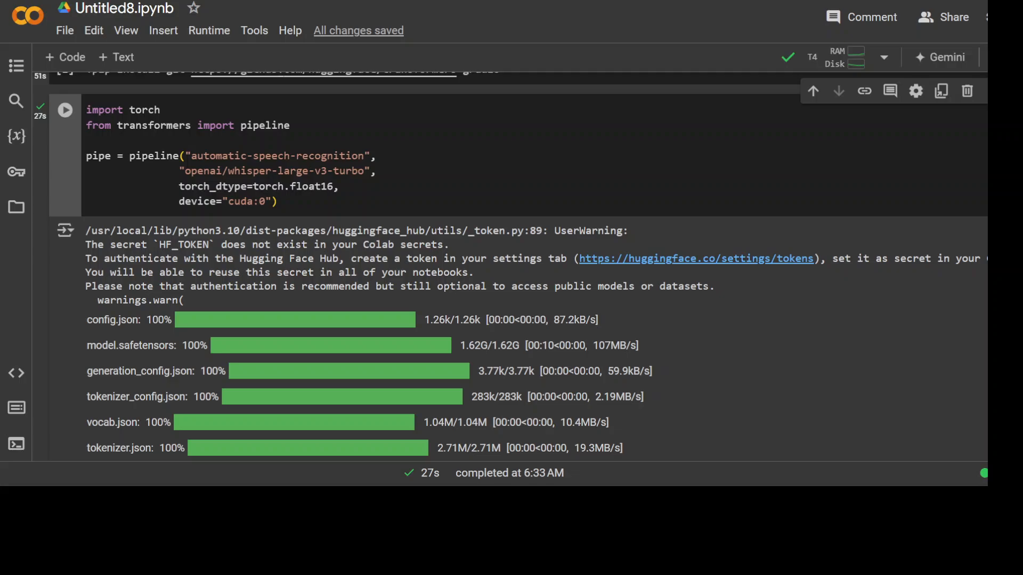
pyautogui.scroll(-3)
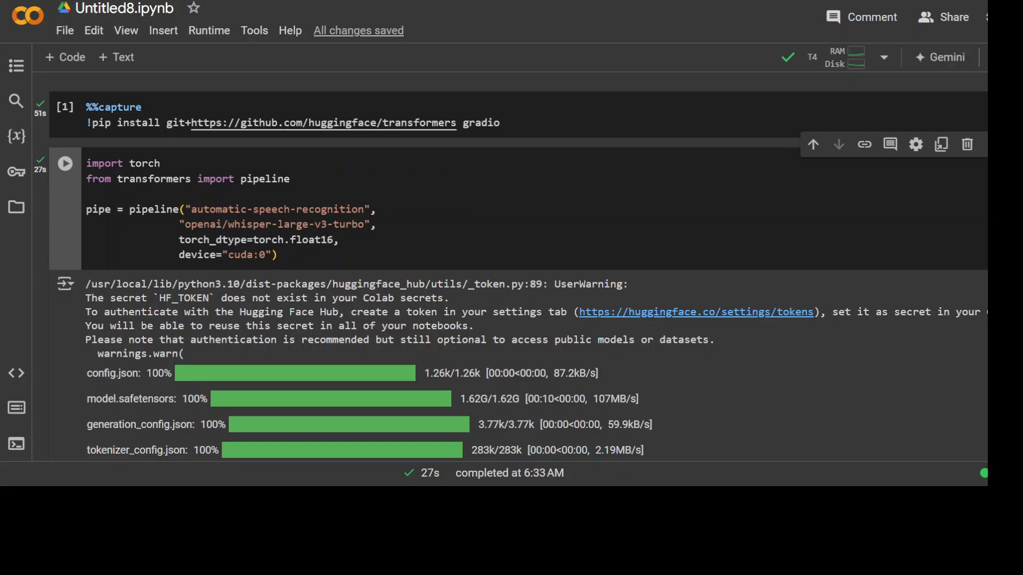
pyautogui.scroll(-3)
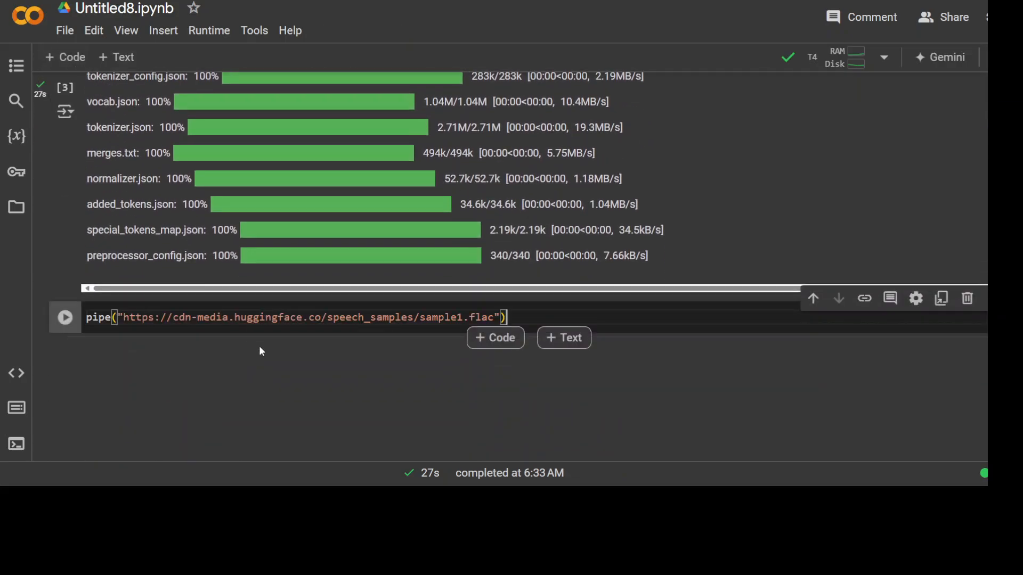
# Run pipe() on the sample1.flac URL and highlight the returned transcription text.
pyautogui.doubleClick(298, 318)
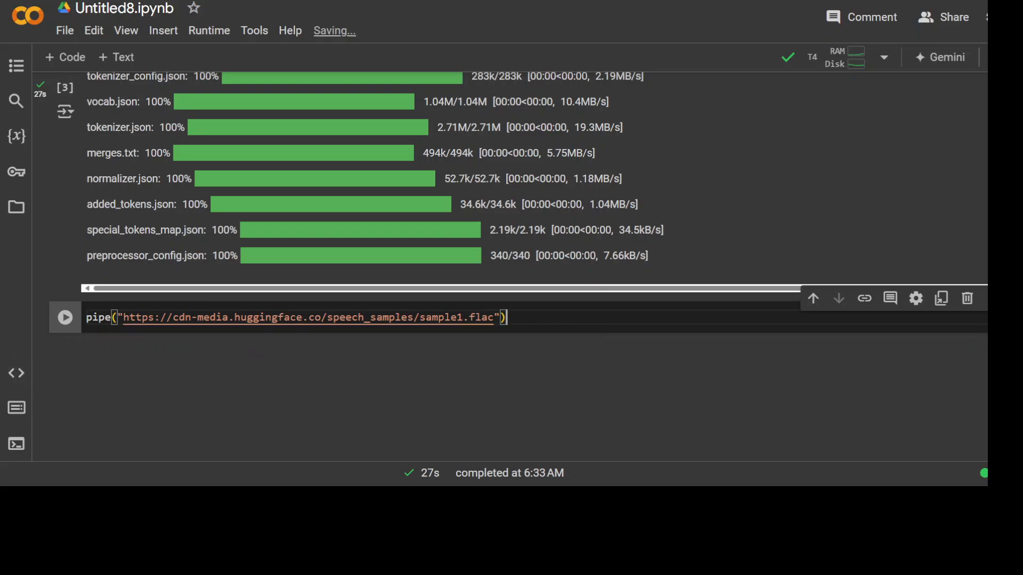
pyautogui.click(65, 318)
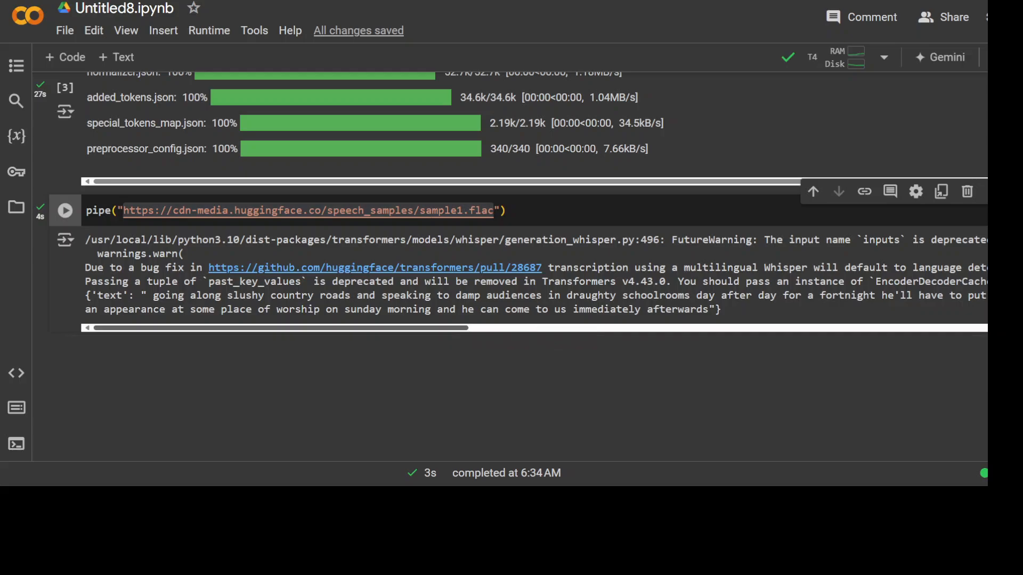
pyautogui.moveTo(274, 327); pyautogui.dragTo(662, 327)
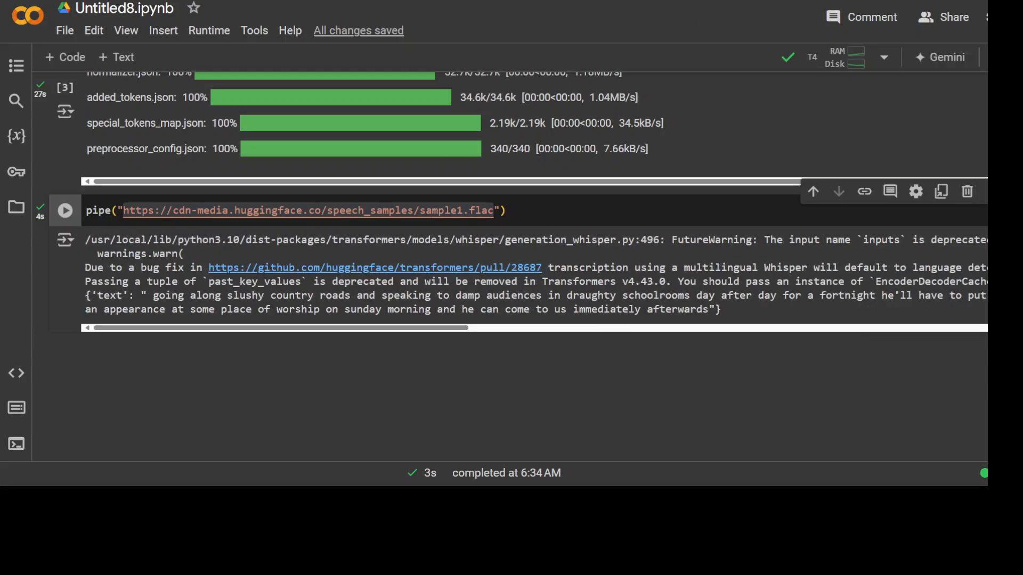
pyautogui.moveTo(631, 386)
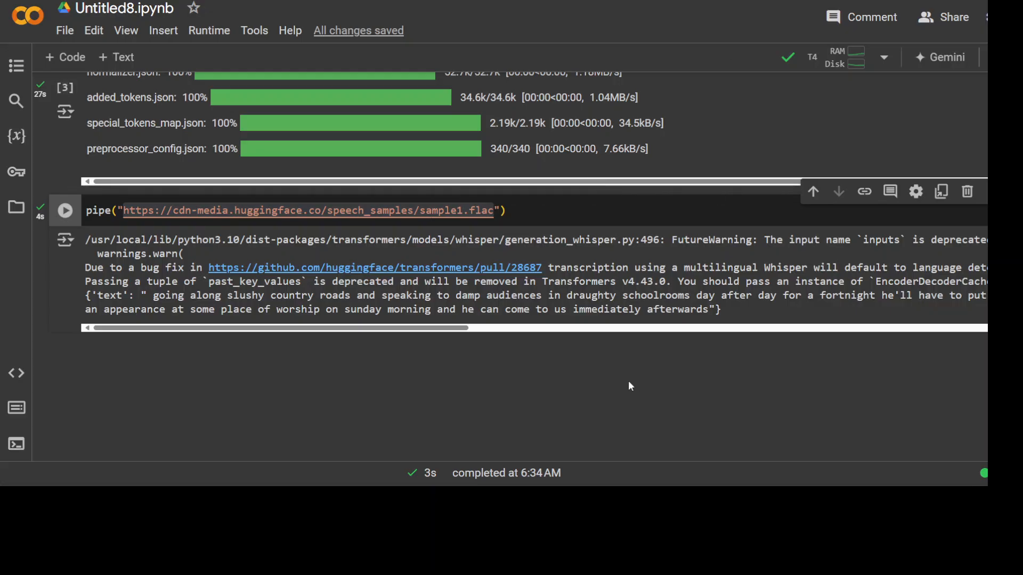
pyautogui.moveTo(461, 309); pyautogui.dragTo(640, 309)
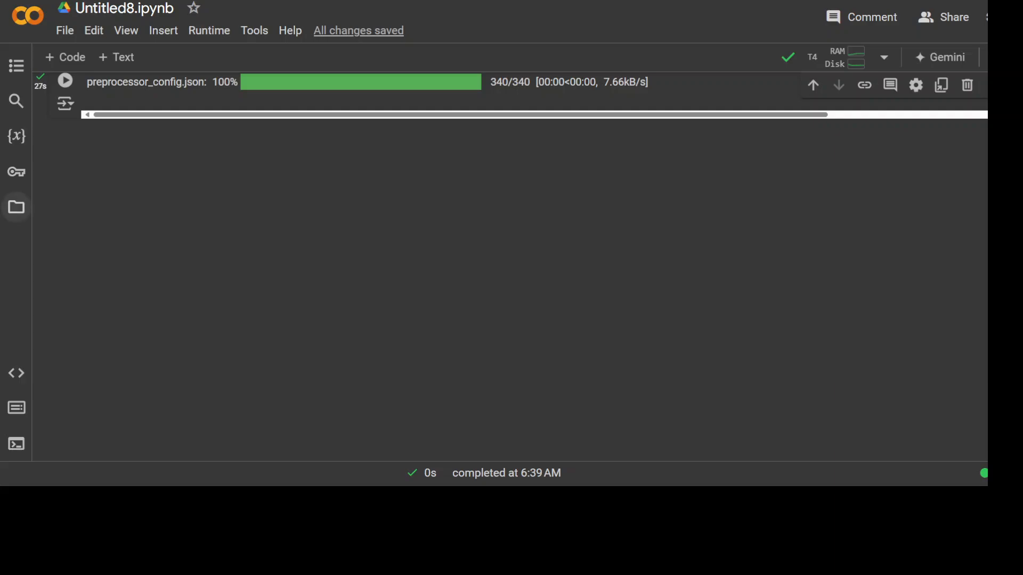
# Check the uploaded file in the Files pane and add a cell with pipe("/content/samples_jfk.wav").
pyautogui.click(16, 207)
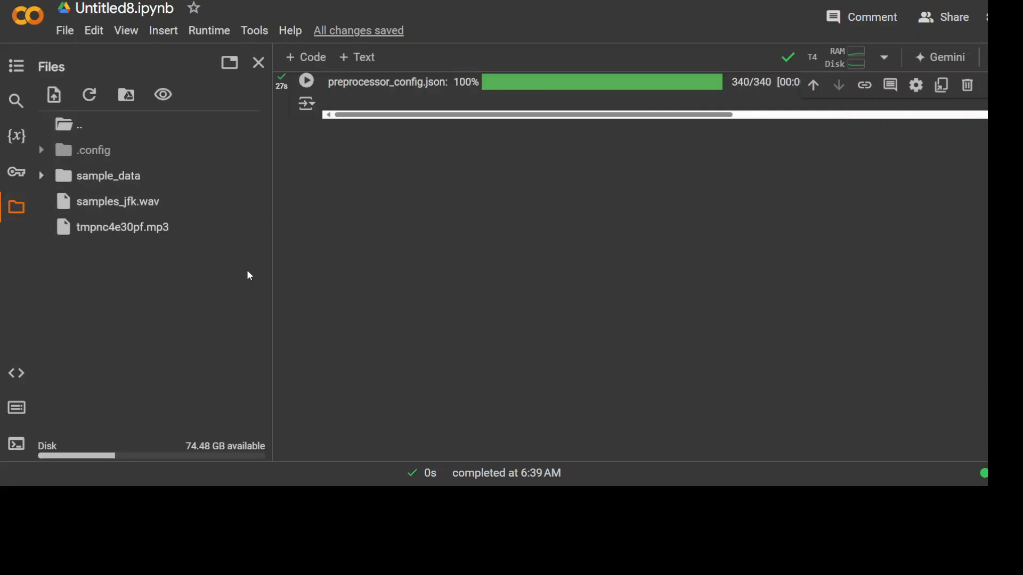
pyautogui.moveTo(81, 123)
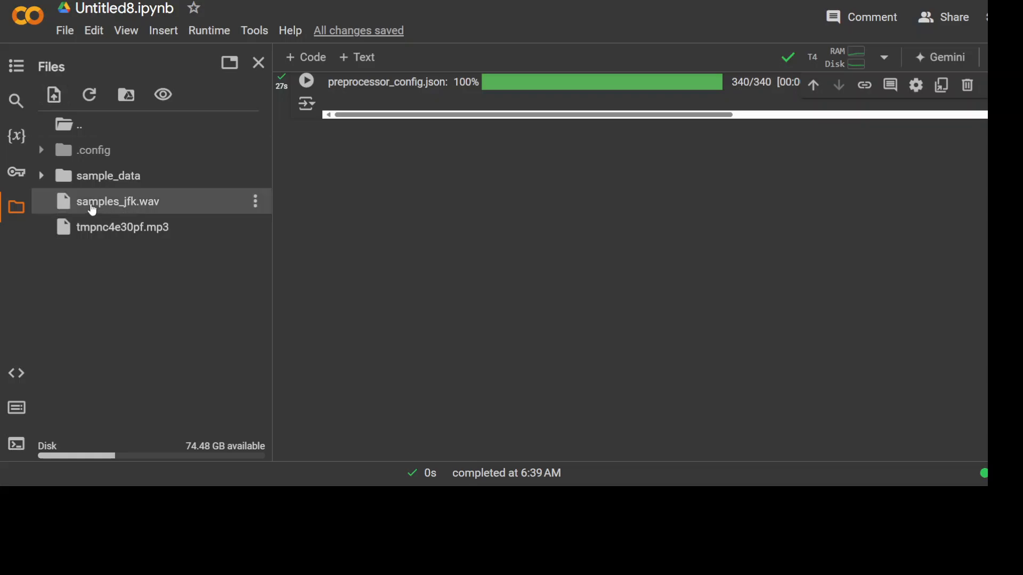
pyautogui.moveTo(170, 206)
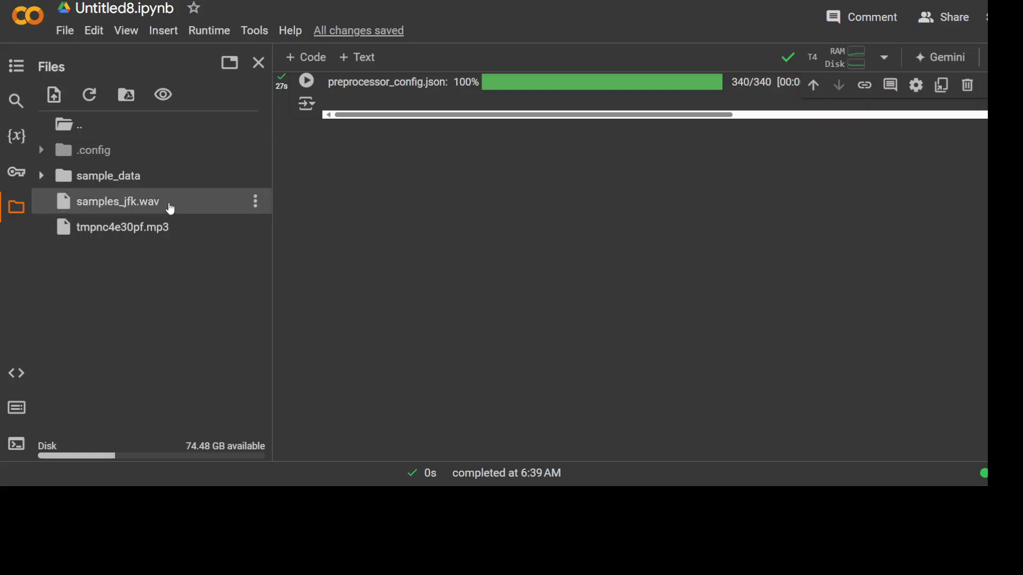
pyautogui.moveTo(190, 206)
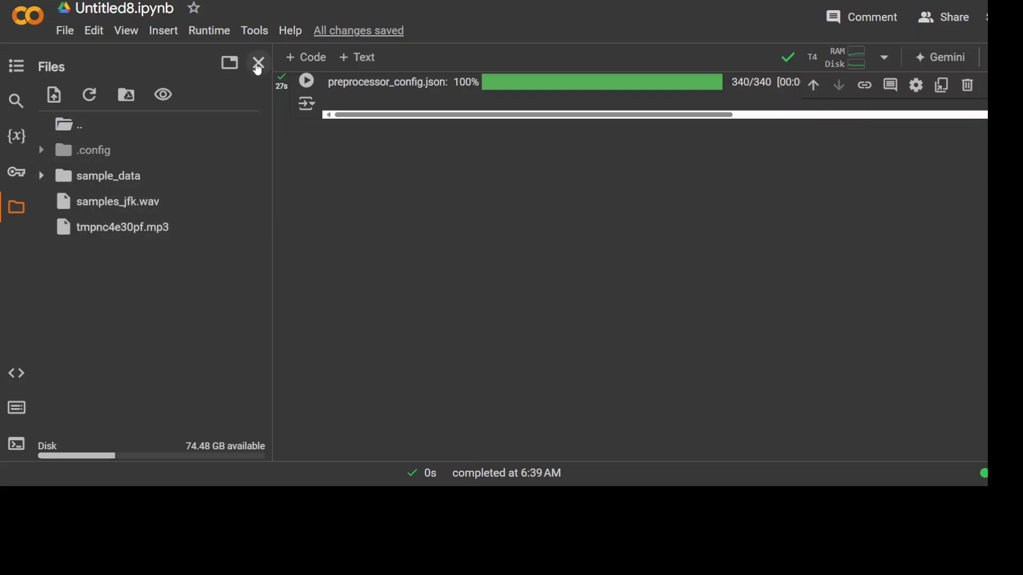
pyautogui.click(257, 62)
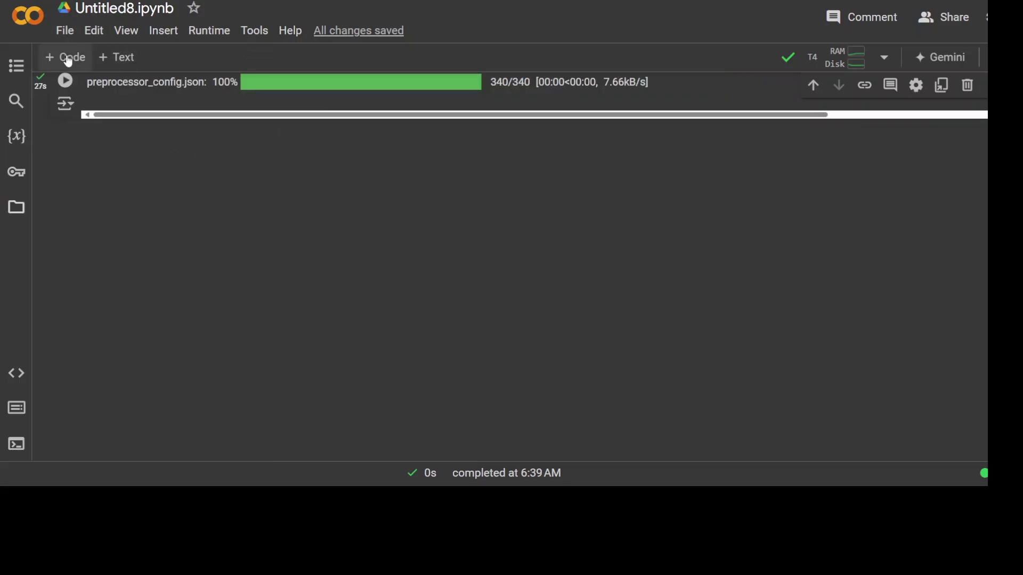
pyautogui.click(64, 58)
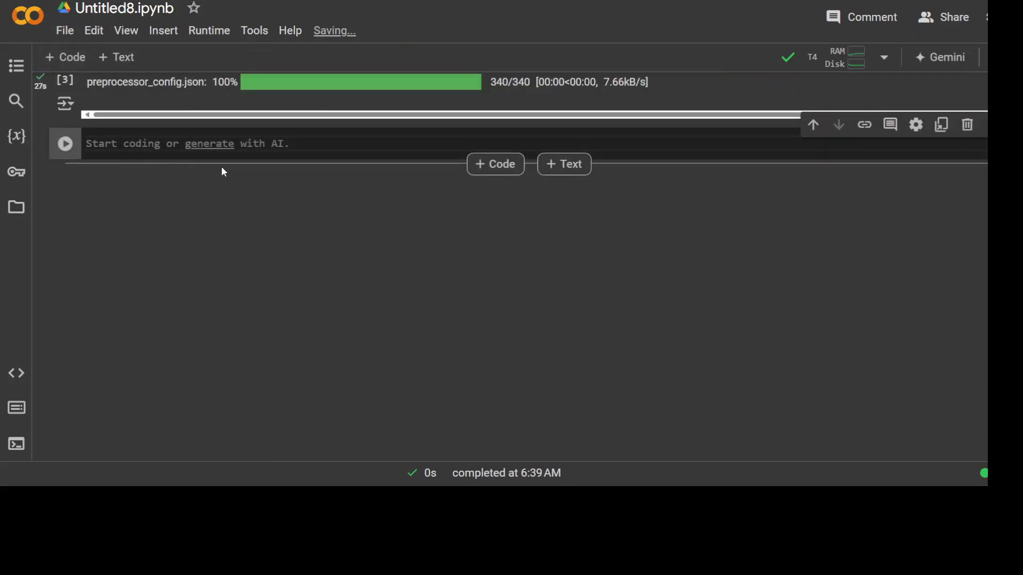
pyautogui.write('pipe("/content/samples_jfk.wav")')
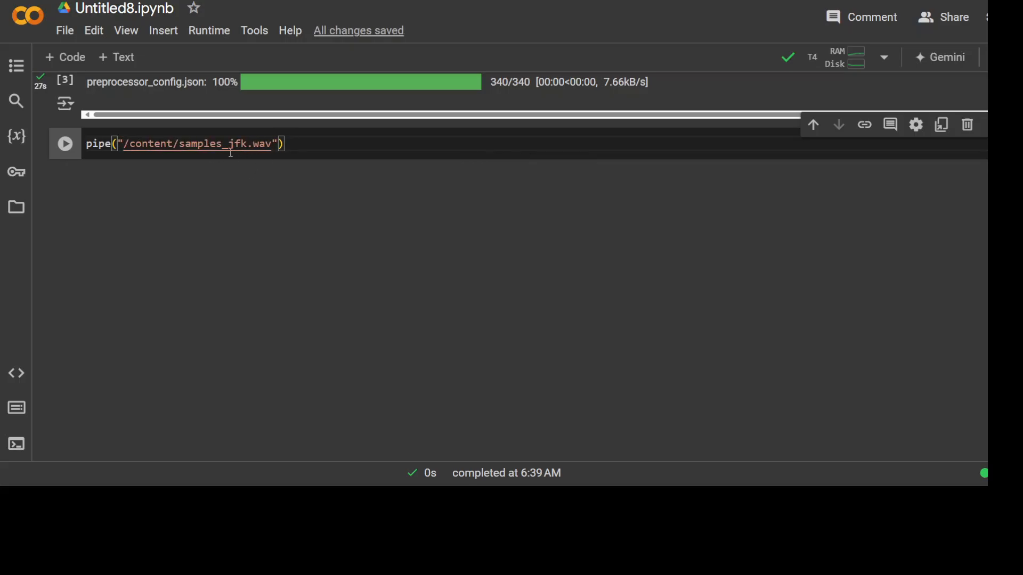
# Run the samples_jfk.wav cell and highlight its 'my fellow Americans' transcription.
pyautogui.click(65, 143)
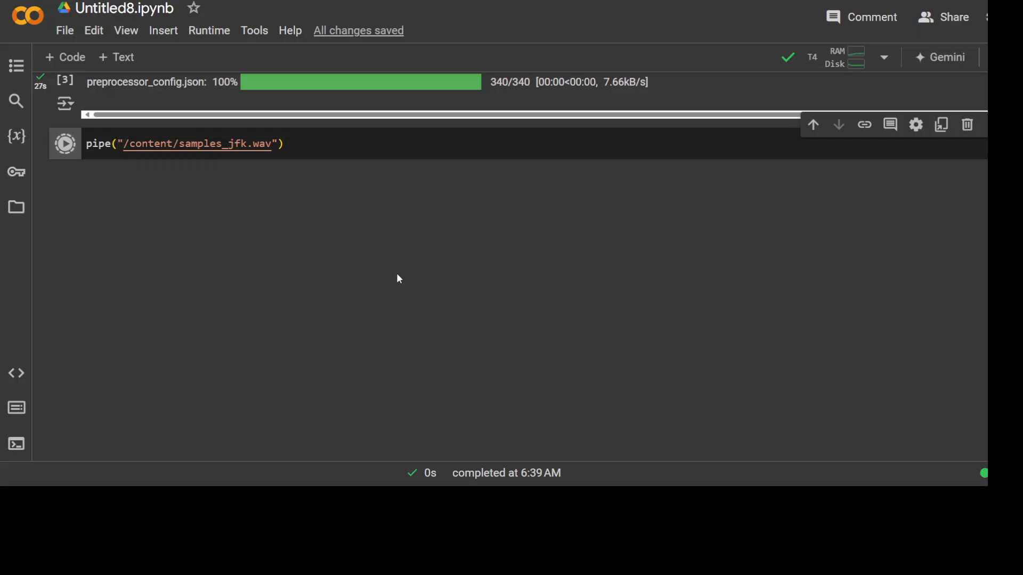
pyautogui.click(64, 143)
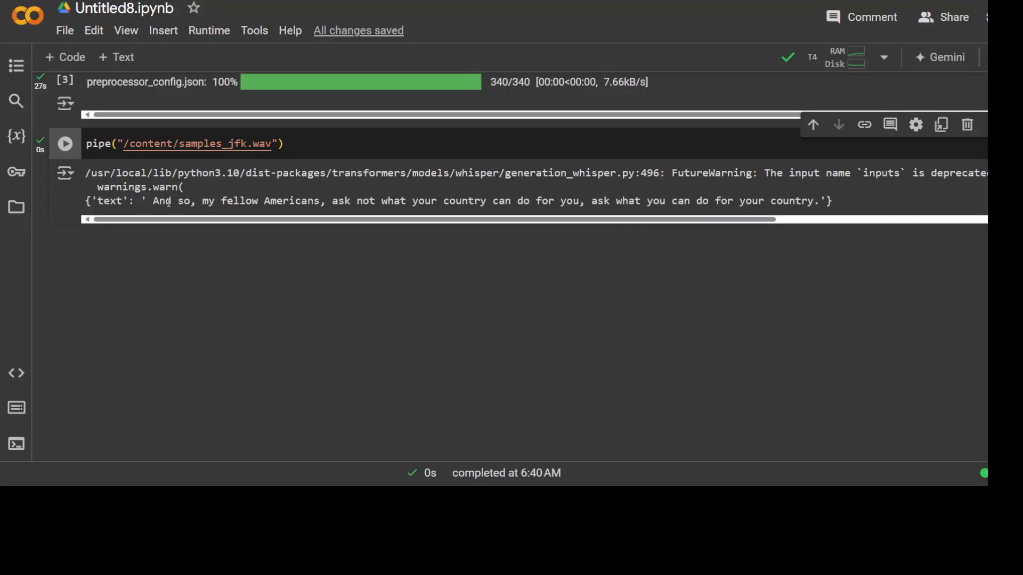
pyautogui.moveTo(153, 201); pyautogui.dragTo(488, 200)
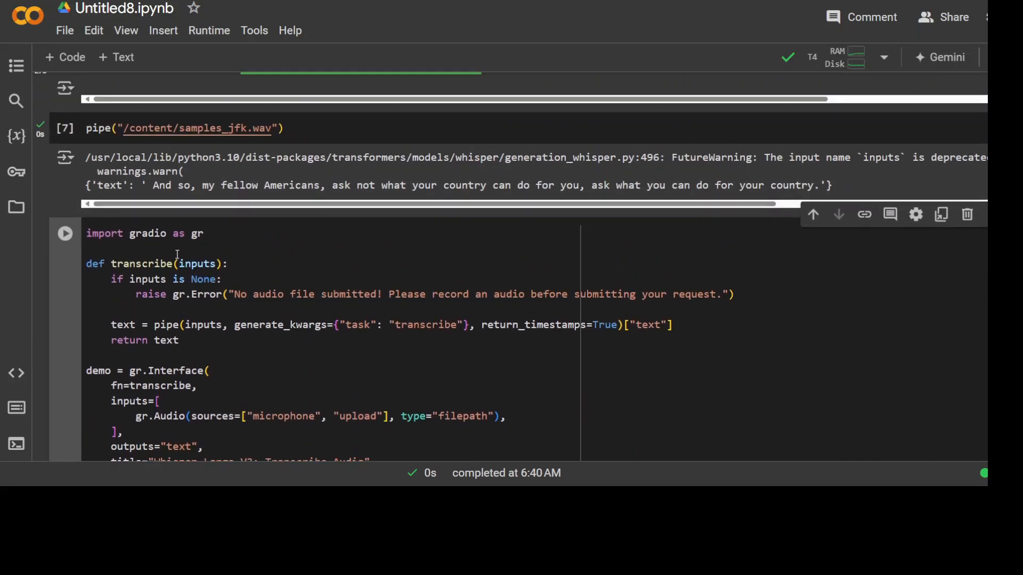
# Scroll down to the new Gradio gr.Interface cell with the transcribe function and demo.launch().
pyautogui.scroll(-3)
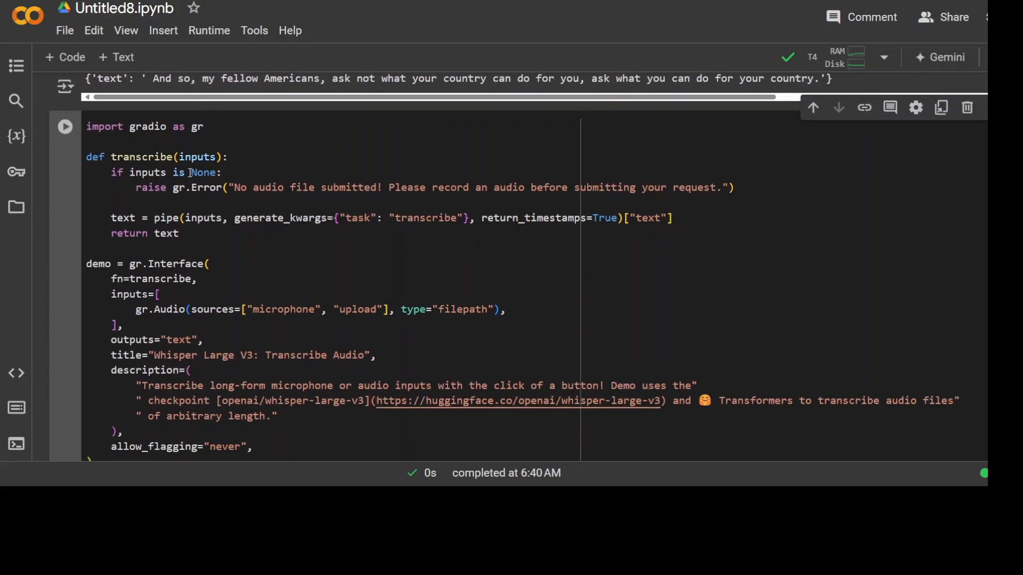
pyautogui.moveTo(141, 173)
pyautogui.write('demo.launch()')
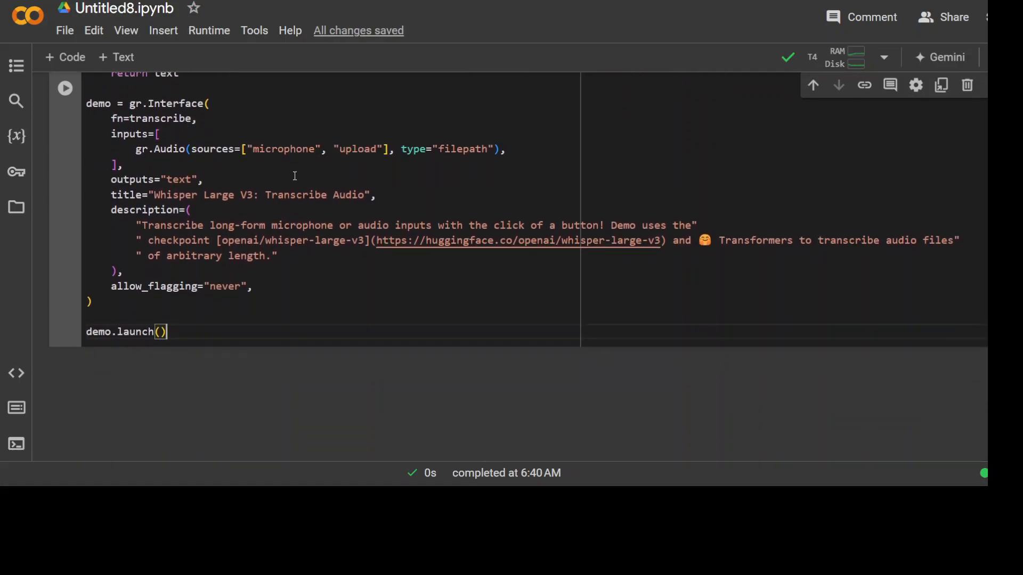
pyautogui.moveTo(350, 184)
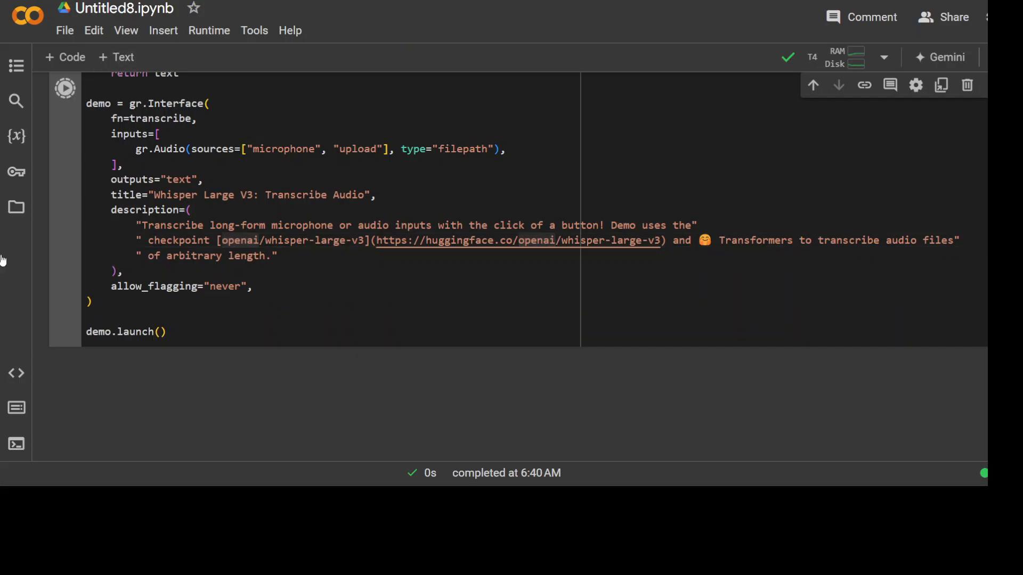
# Run the Gradio cell to launch the Whisper Large V3 Transcribe Audio web demo.
pyautogui.click(65, 90)
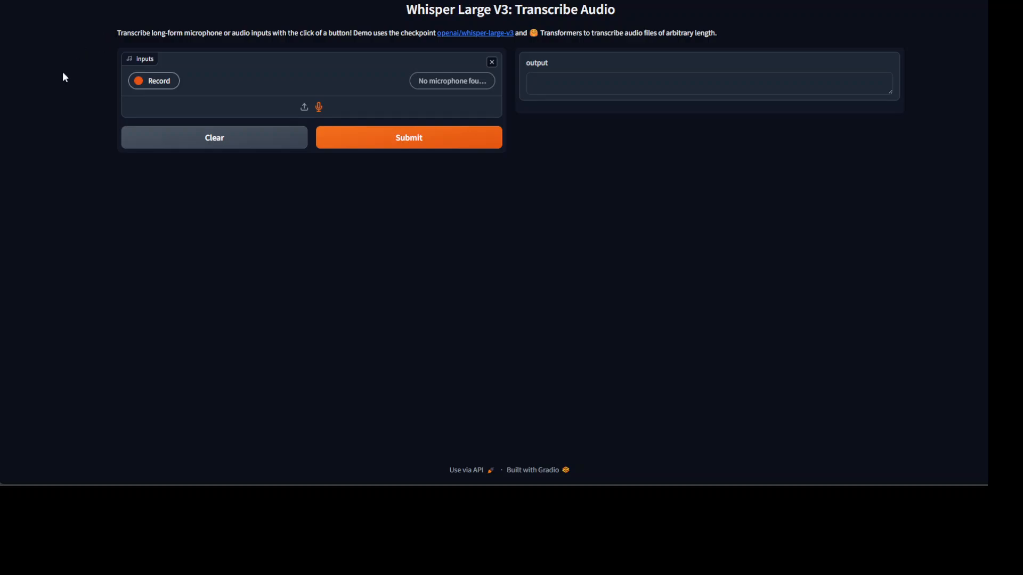
pyautogui.moveTo(16, 242)
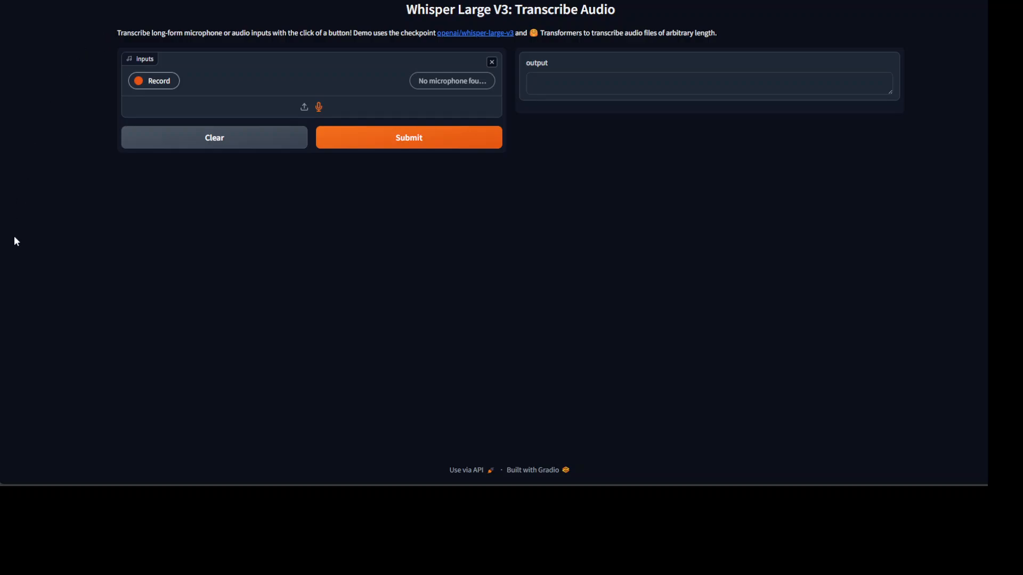
pyautogui.moveTo(58, 122)
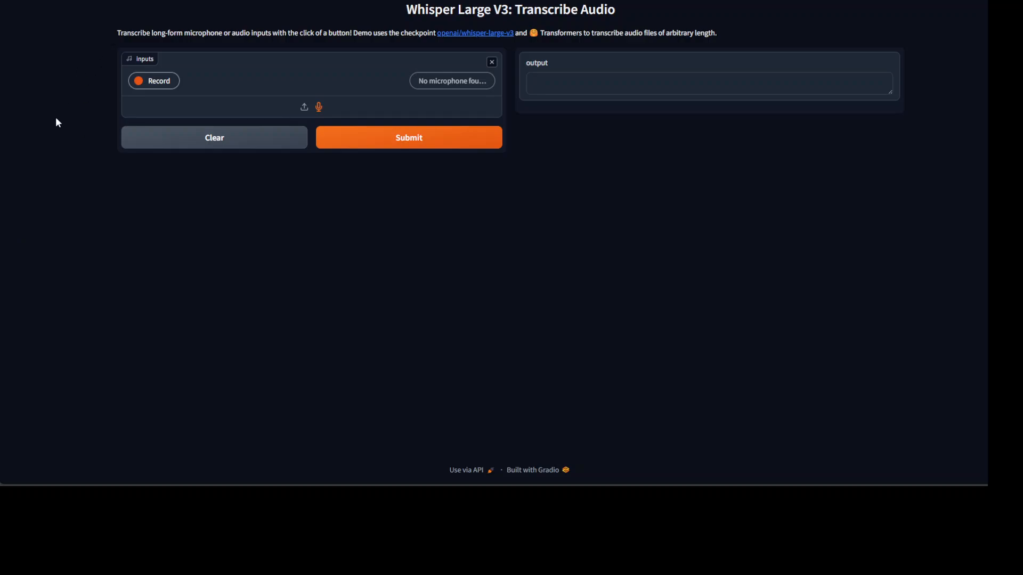
pyautogui.moveTo(77, 167)
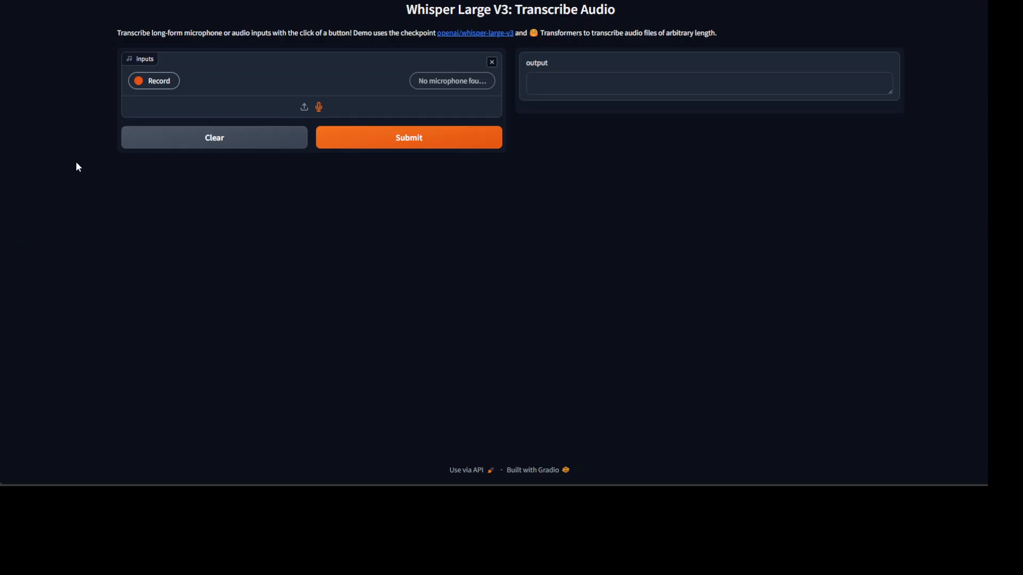
pyautogui.moveTo(479, 98)
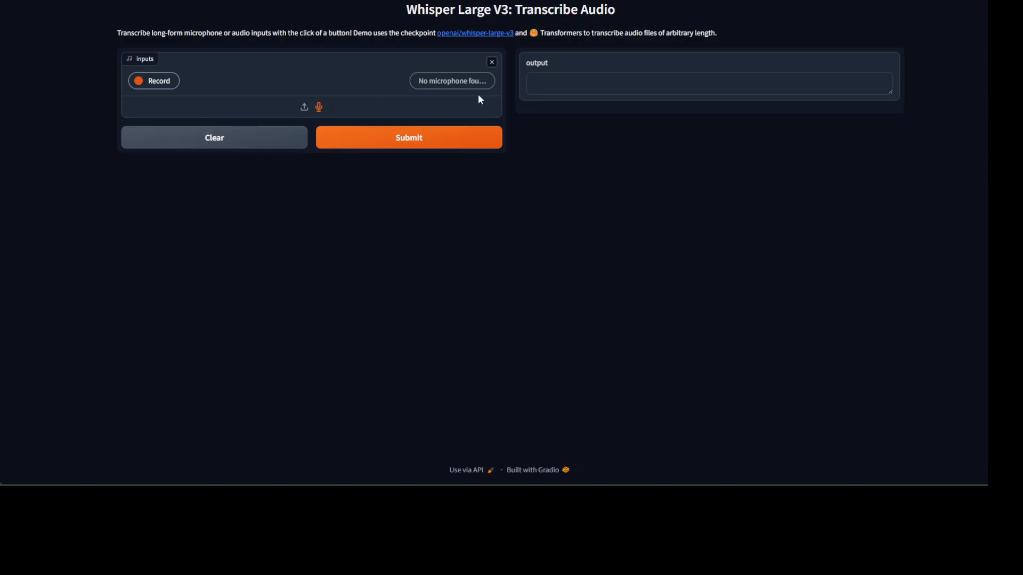
pyautogui.moveTo(452, 88)
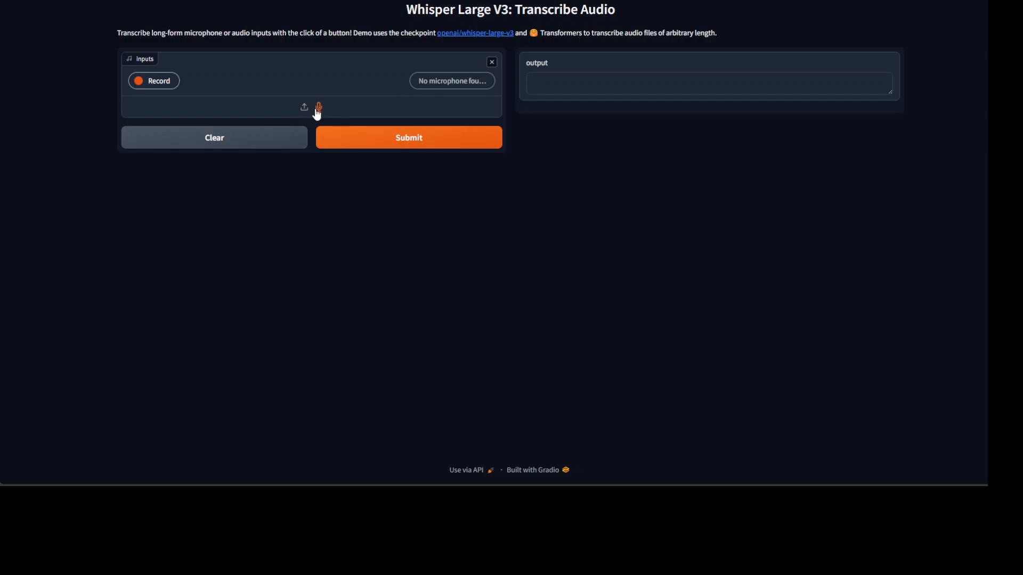
pyautogui.moveTo(473, 88)
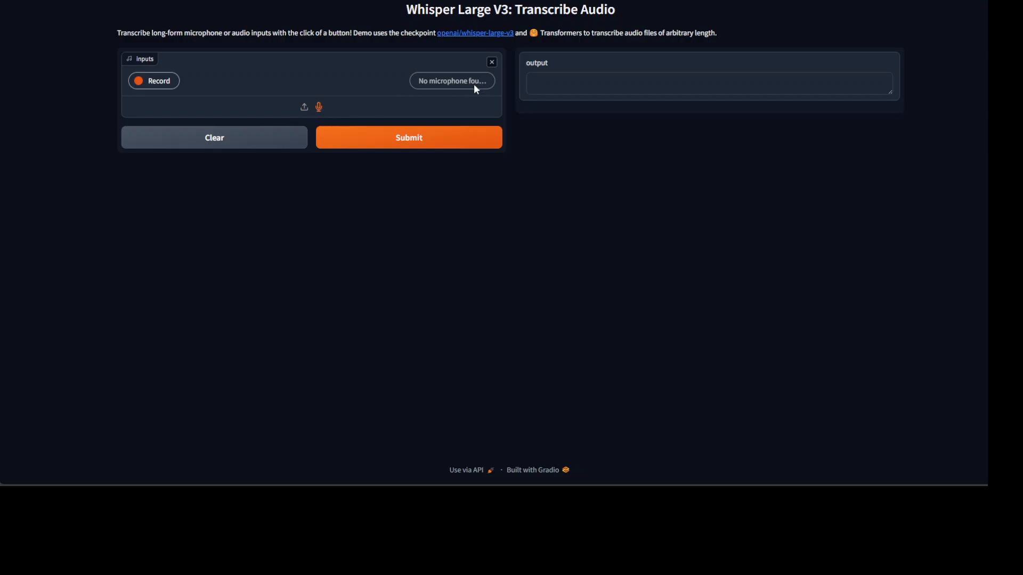
pyautogui.moveTo(444, 120)
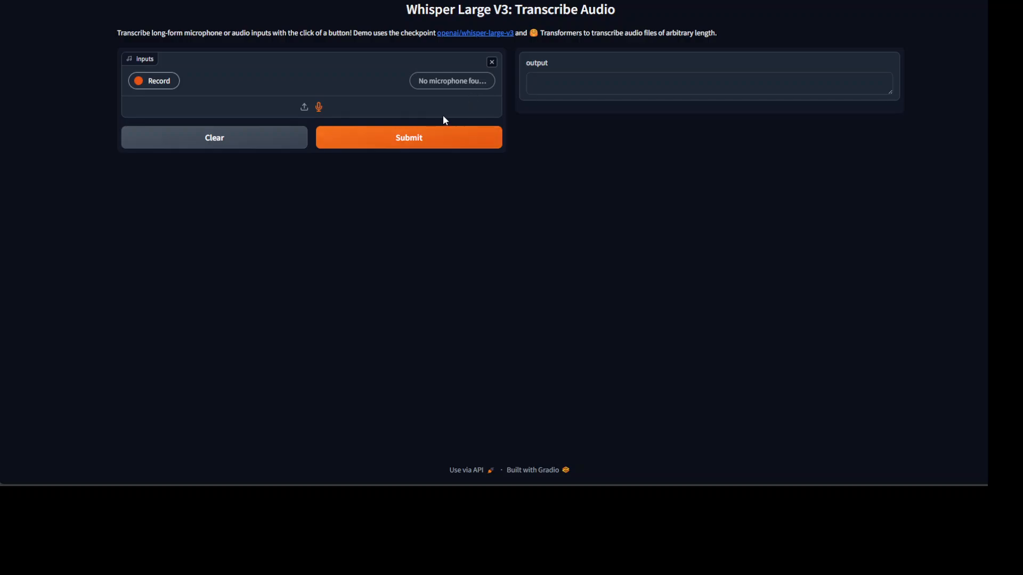
pyautogui.moveTo(452, 84)
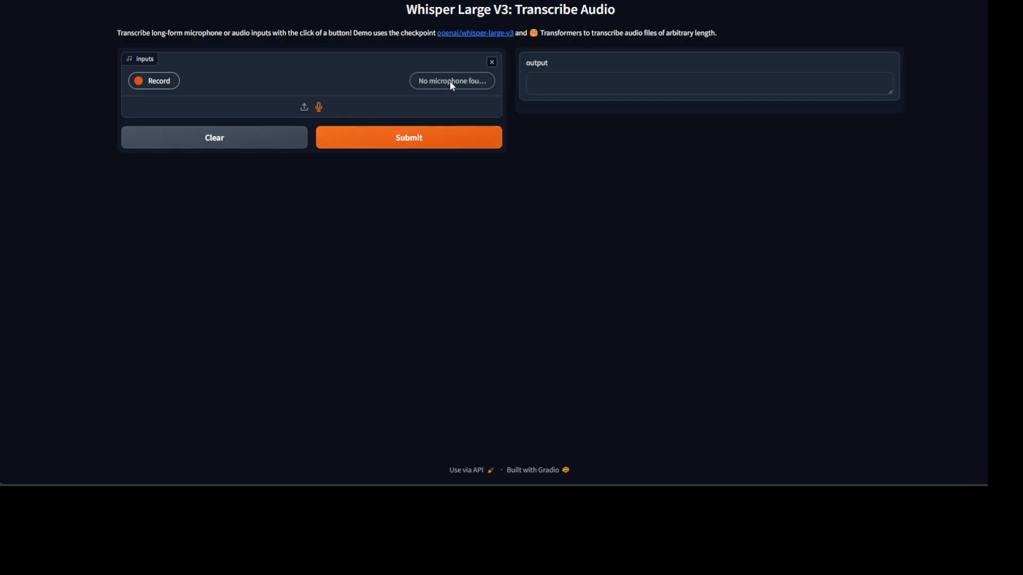
pyautogui.moveTo(319, 107)
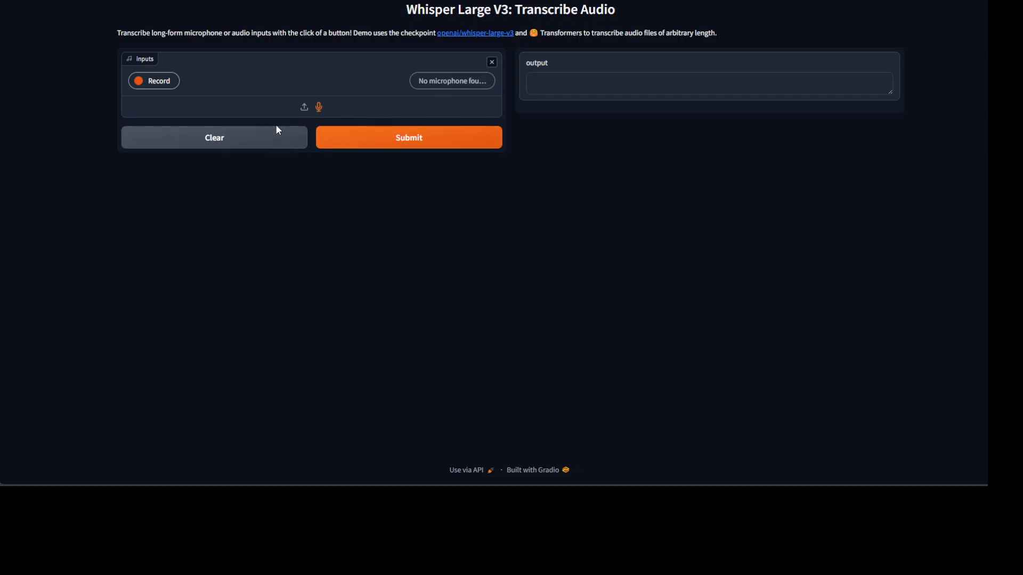
pyautogui.moveTo(128, 334)
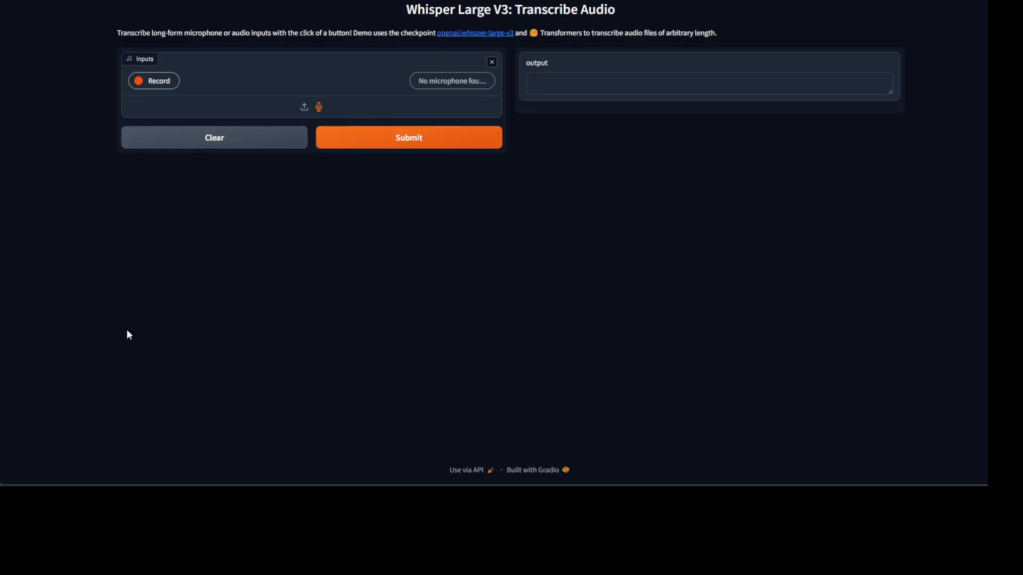
# Record a 15-second spoken test from the microphone and submit it for transcription.
pyautogui.click(154, 81)
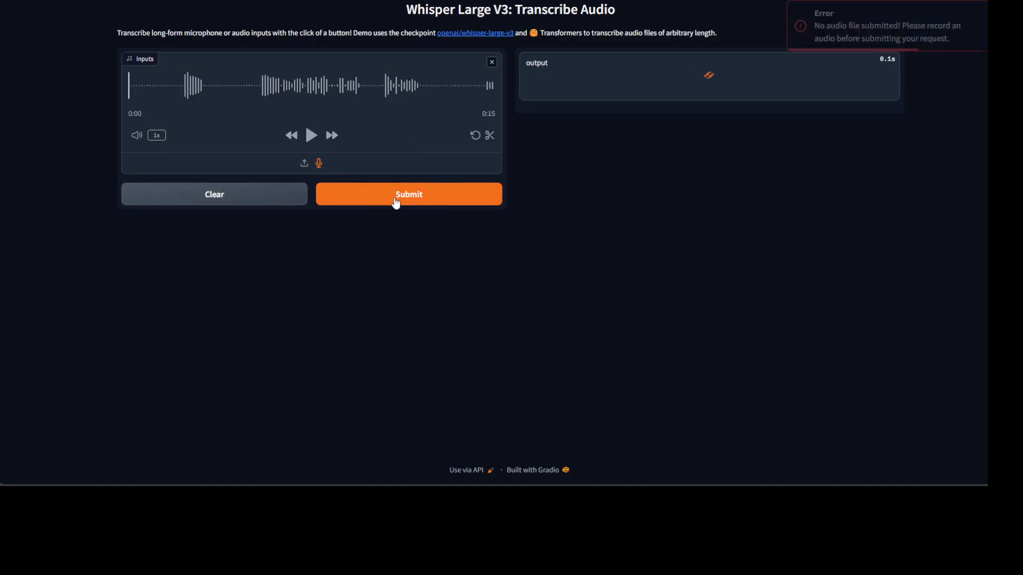
pyautogui.click(409, 194)
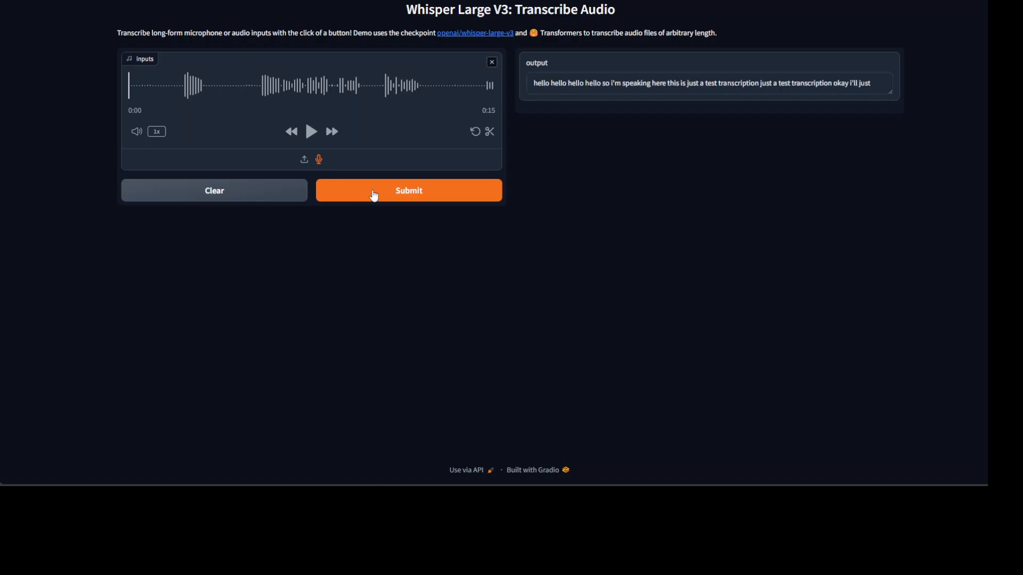
pyautogui.moveTo(563, 94)
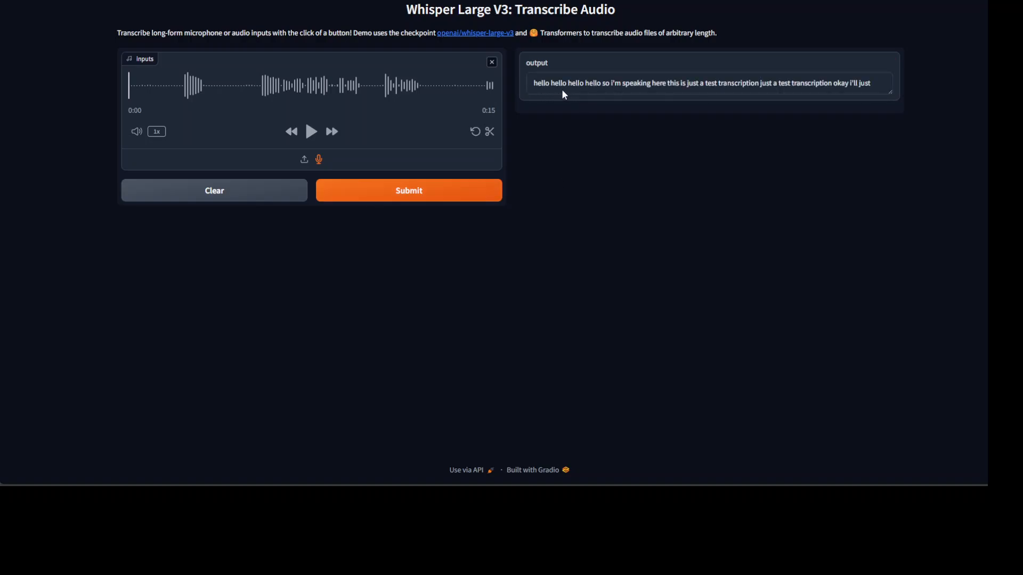
pyautogui.moveTo(243, 214)
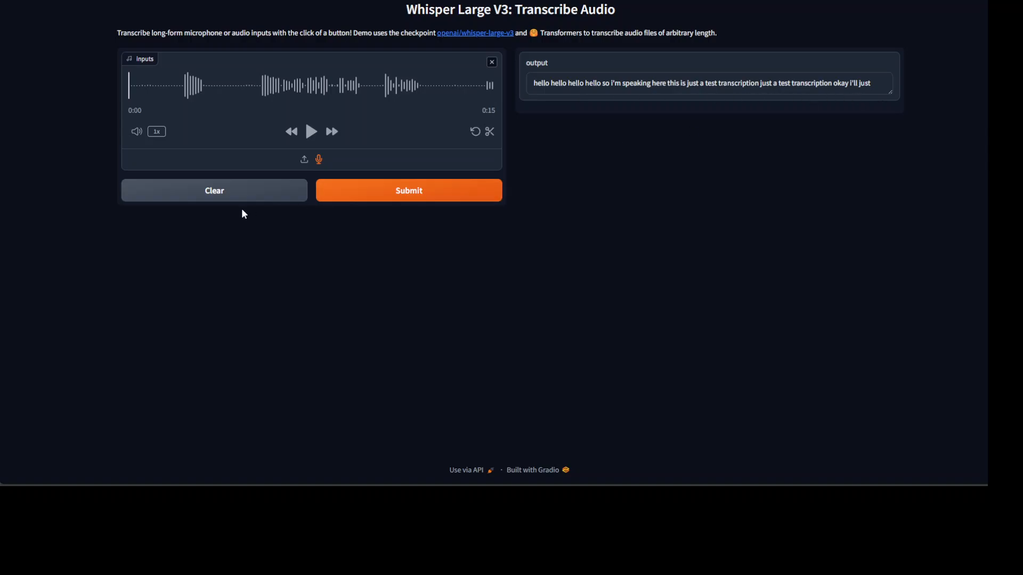
# Clear the previous recording and start a new microphone recording for the realtime Turbo demo.
pyautogui.click(214, 189)
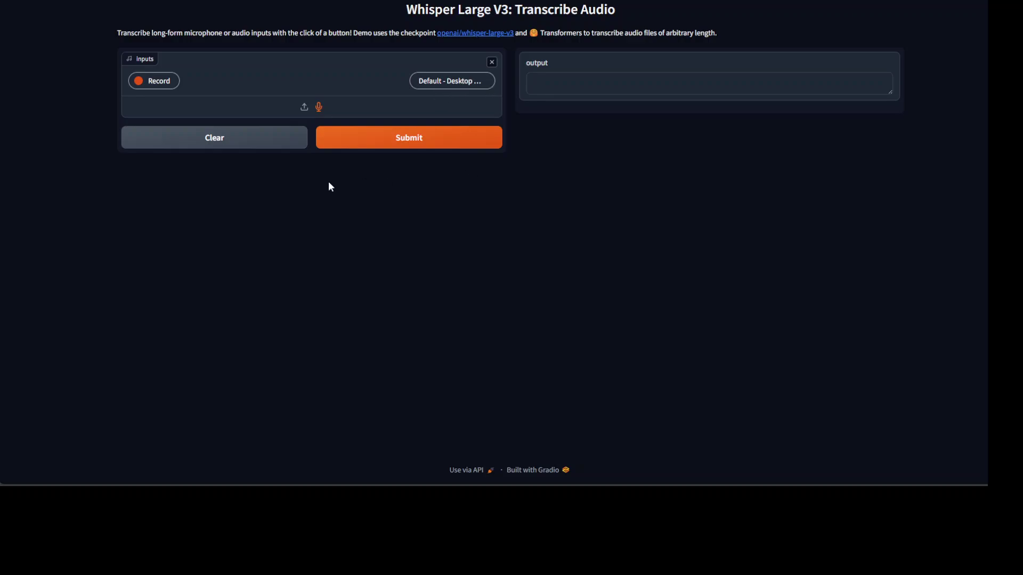
pyautogui.moveTo(332, 107)
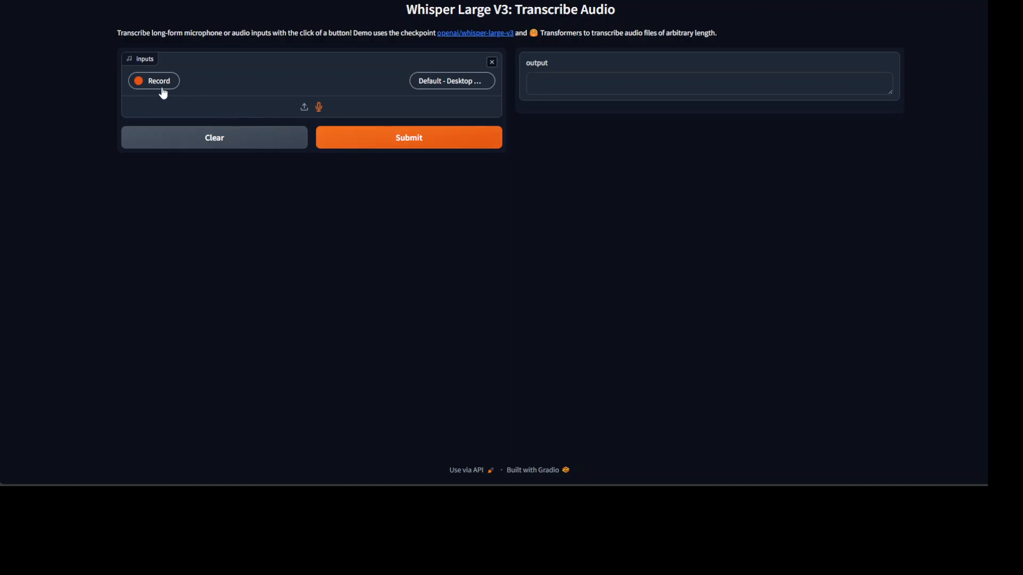
pyautogui.click(154, 81)
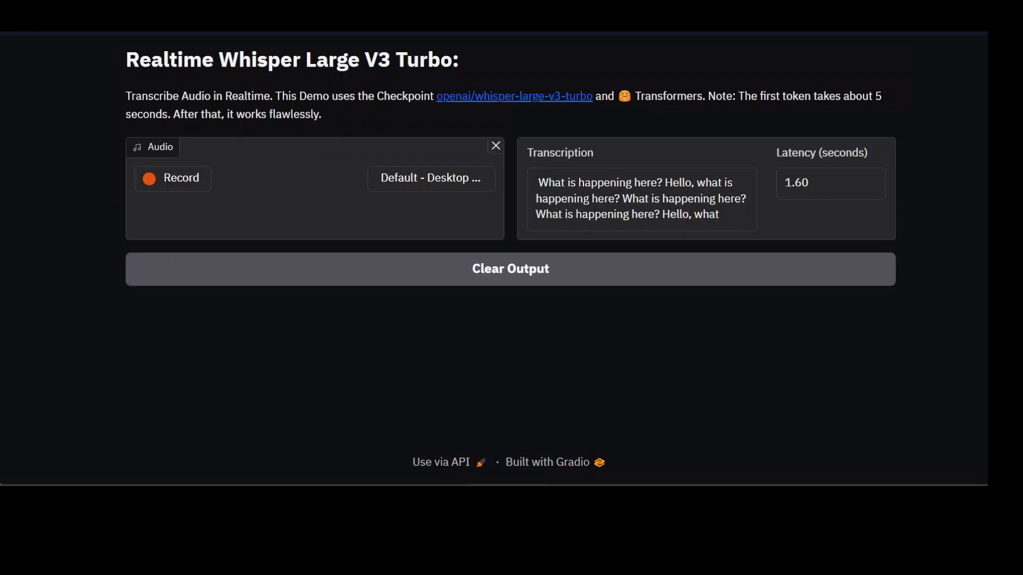
# Clear the realtime output, live-record a longer spoken passage about testing Whisper on Colab, then stop.
pyautogui.click(510, 268)
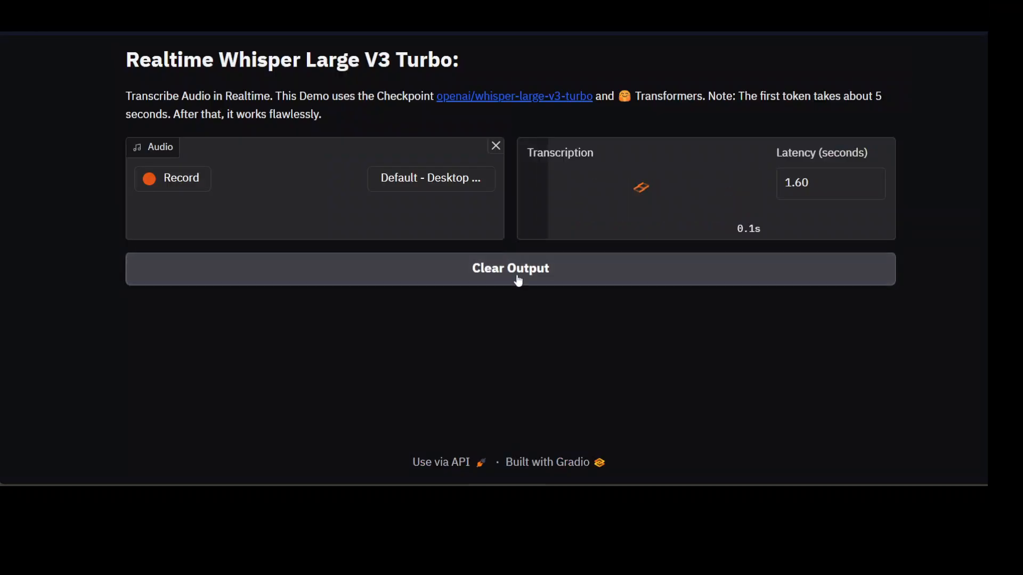
pyautogui.click(510, 269)
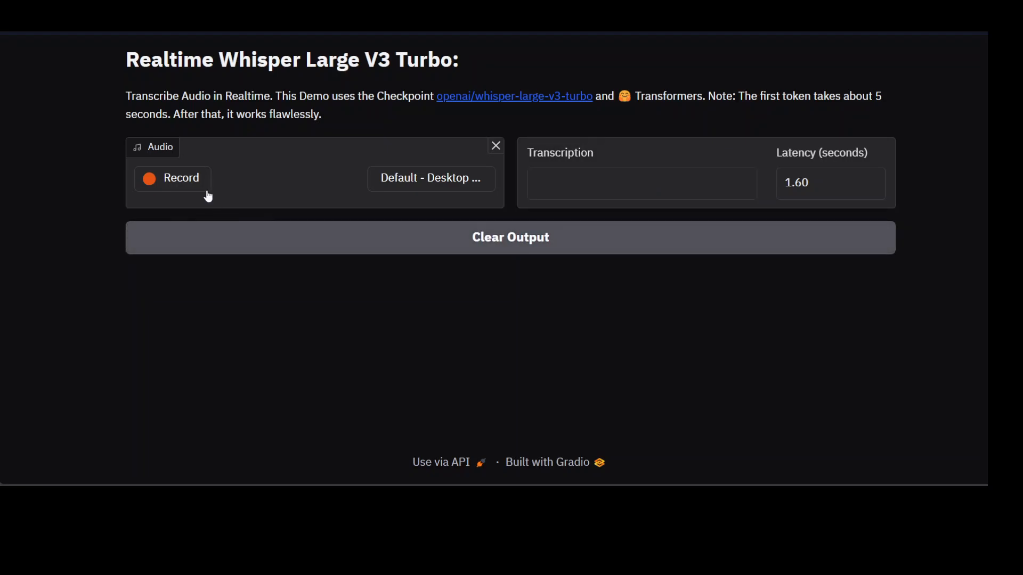
pyautogui.moveTo(192, 187)
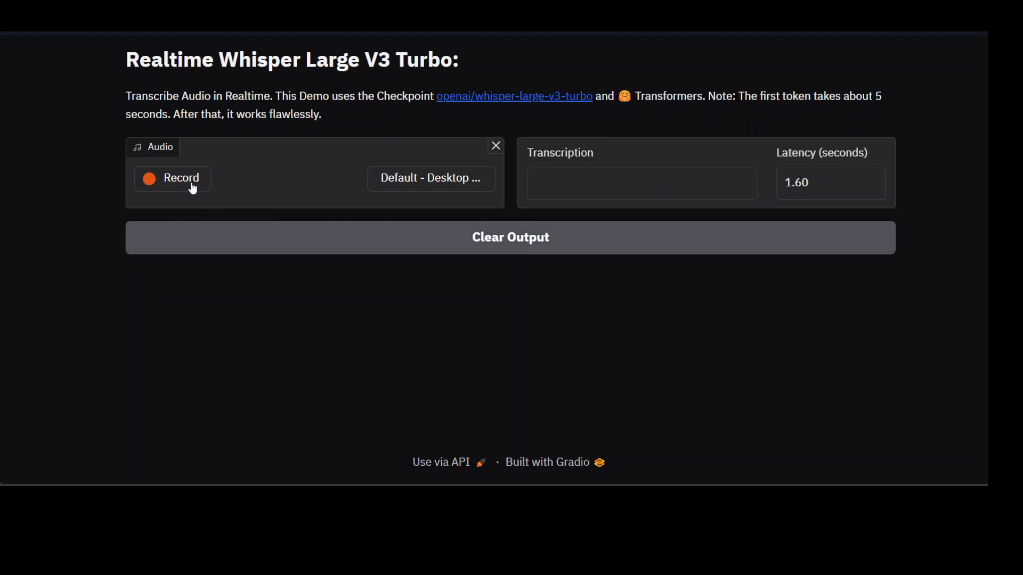
pyautogui.click(172, 179)
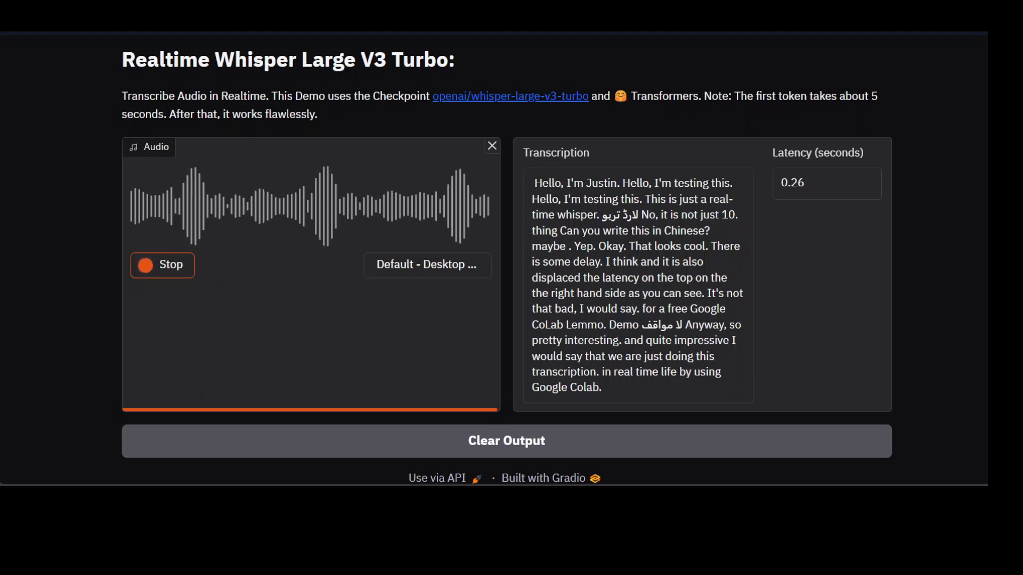
pyautogui.click(510, 96)
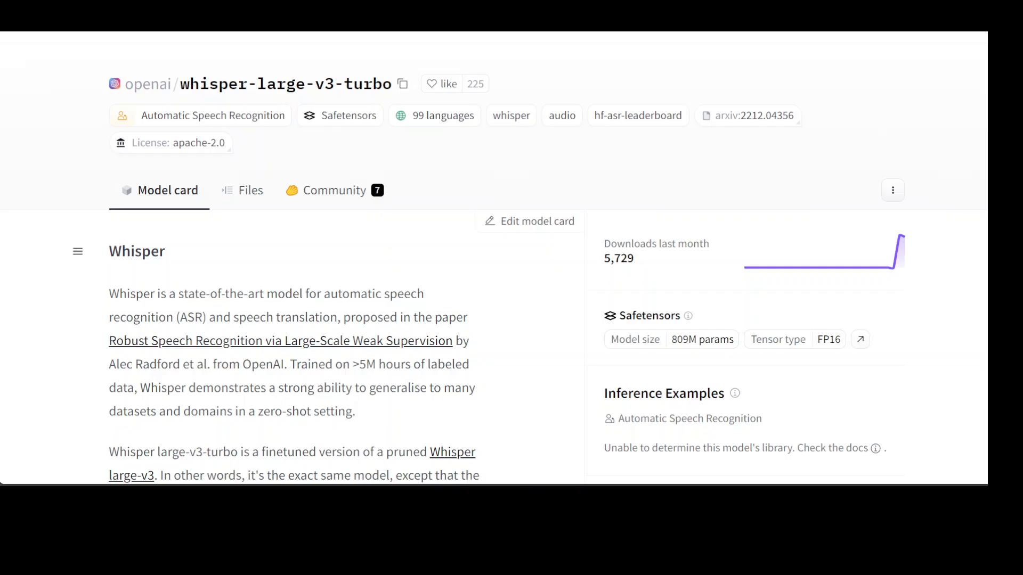